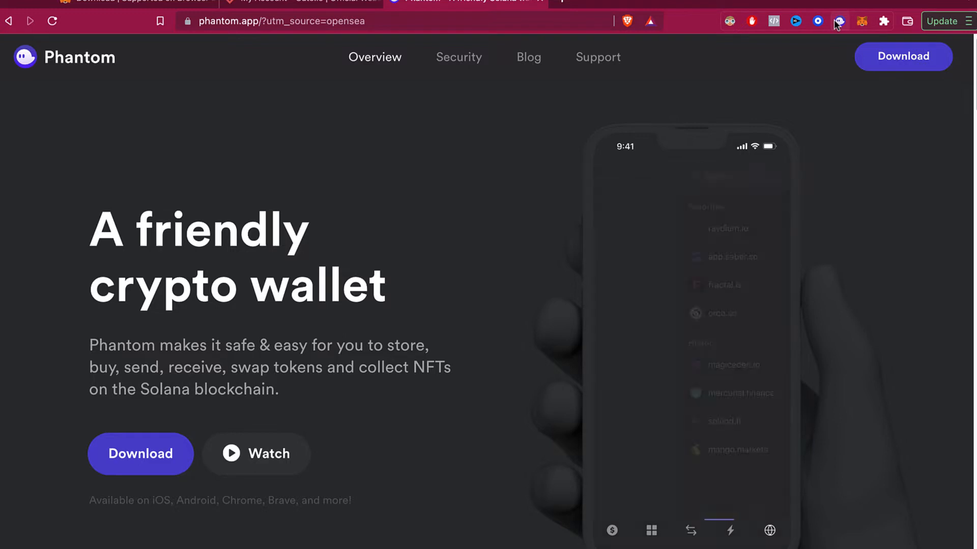
mouse_move(839, 21)
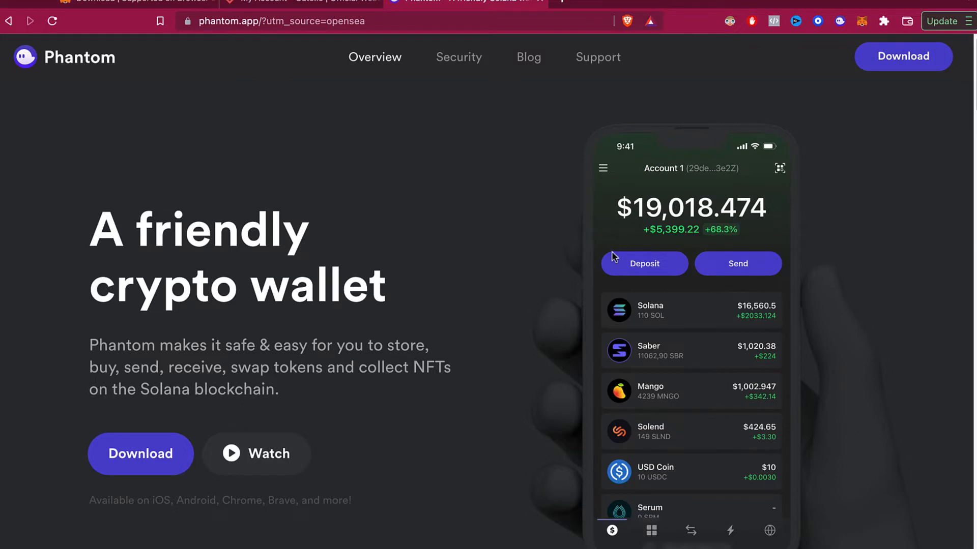
- Bring up the MetaMask wallet showing Account 1 with 0 ETH on Ethereum Mainnet
click(651, 531)
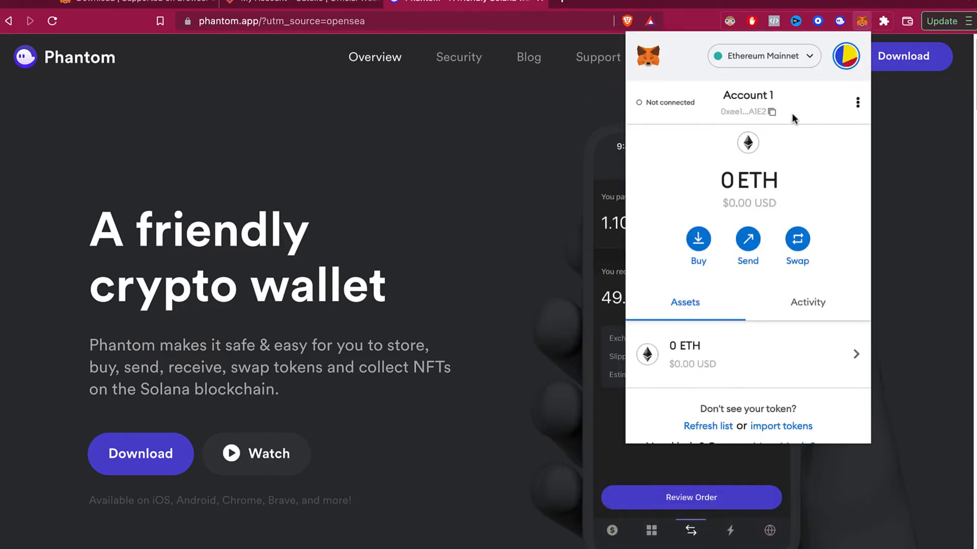
- Dismiss MetaMask and switch to the Phantom wallet showing Wallet 1's $0.02 balance
click(857, 102)
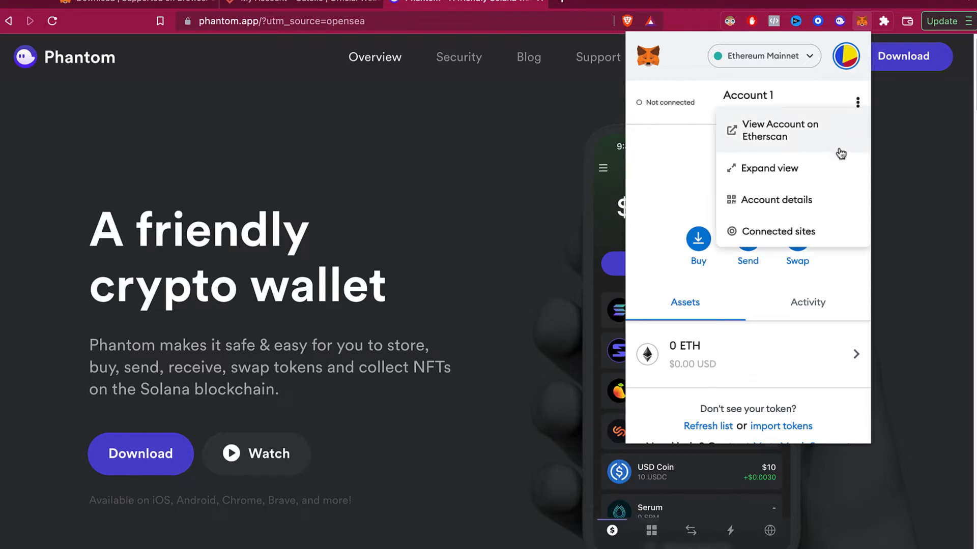
click(777, 230)
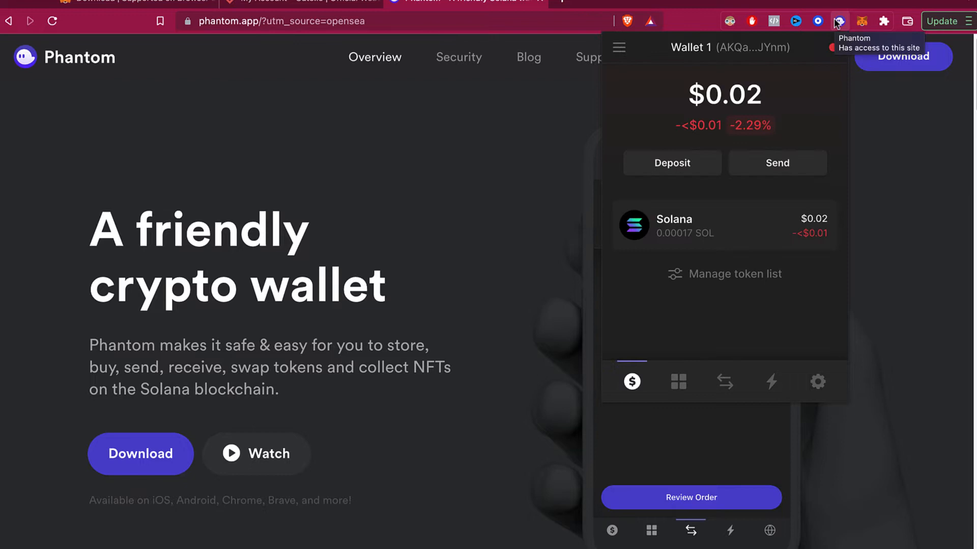
click(769, 531)
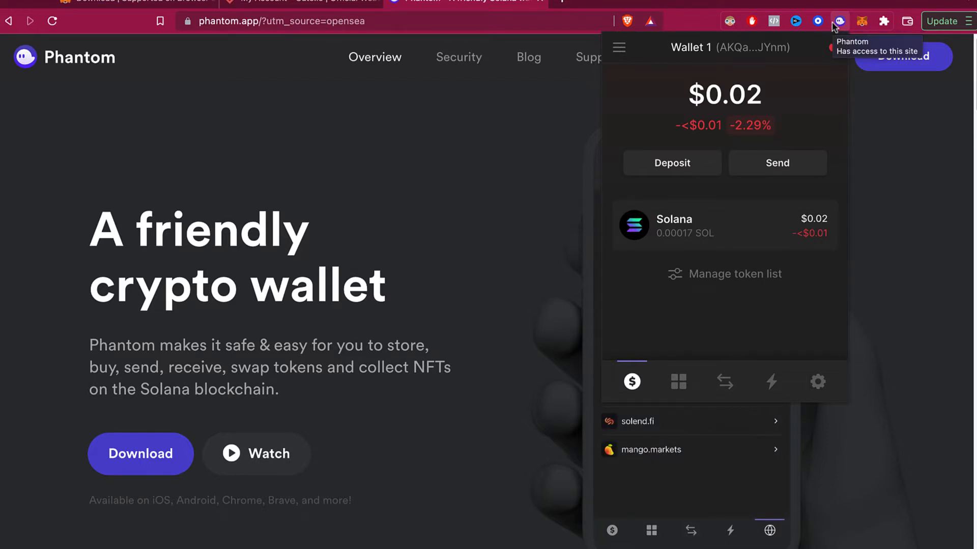
mouse_move(768, 63)
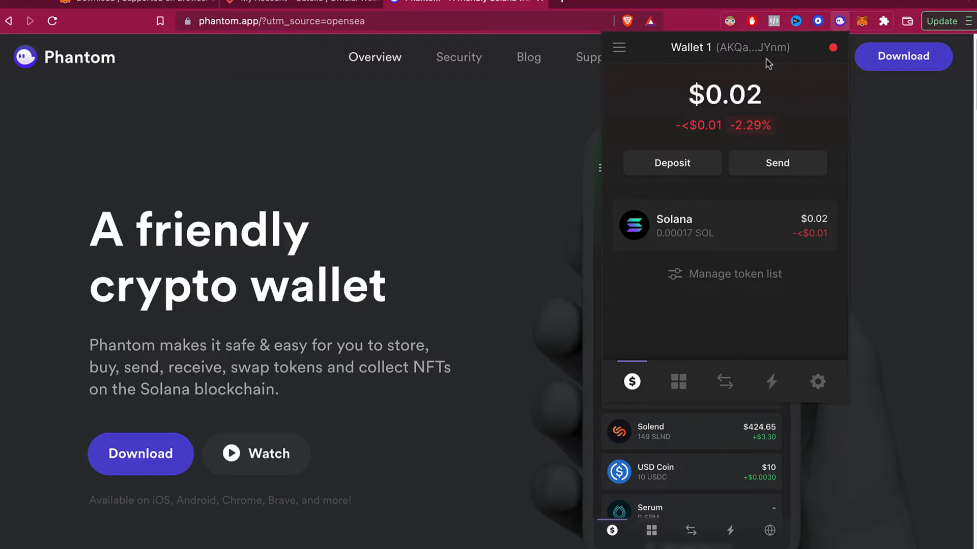
mouse_move(818, 382)
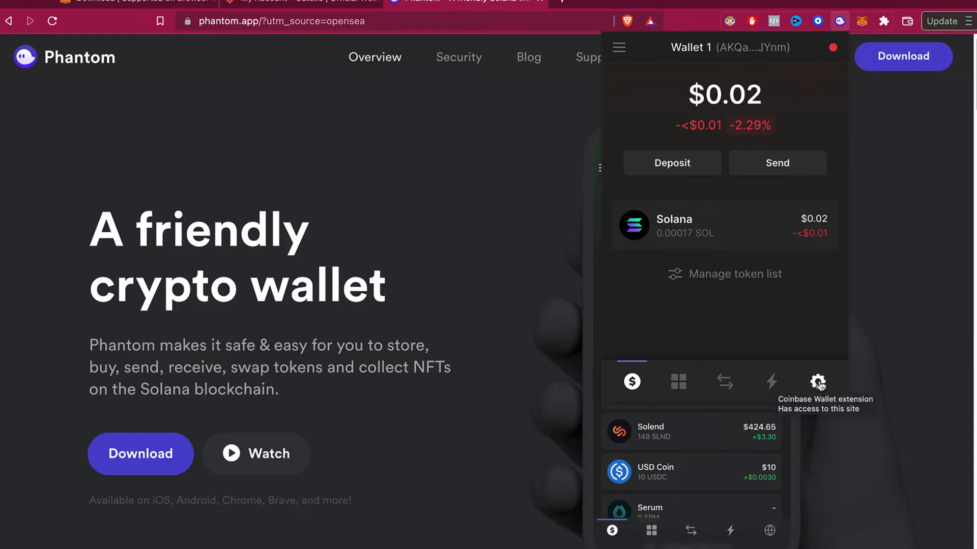
- Go to Phantom settings and reach the Trusted Apps list of connected sites
click(817, 381)
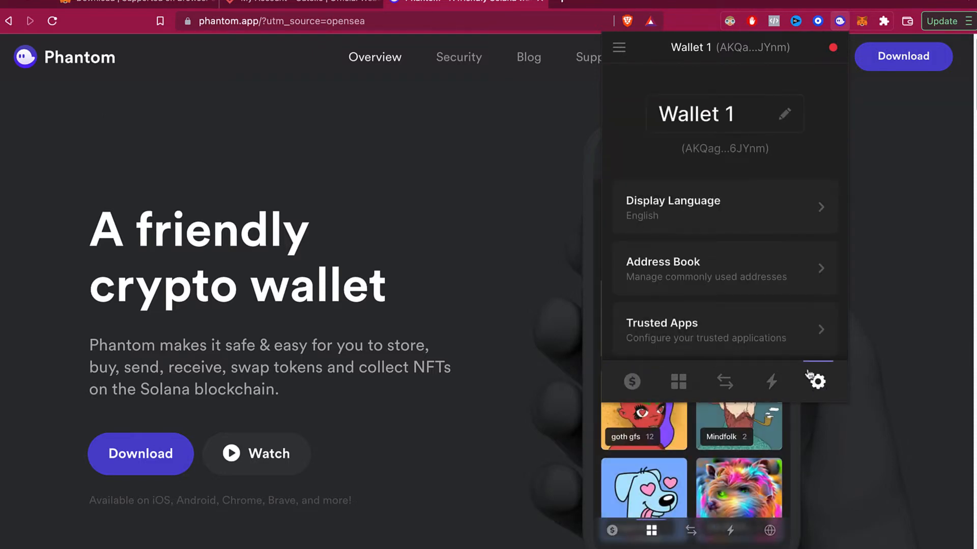
scroll(down, 3)
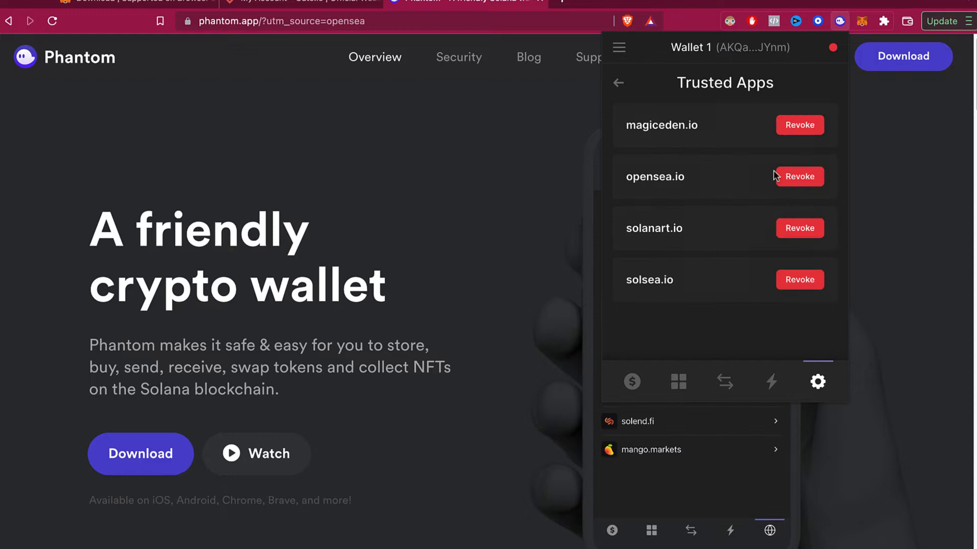
mouse_move(744, 145)
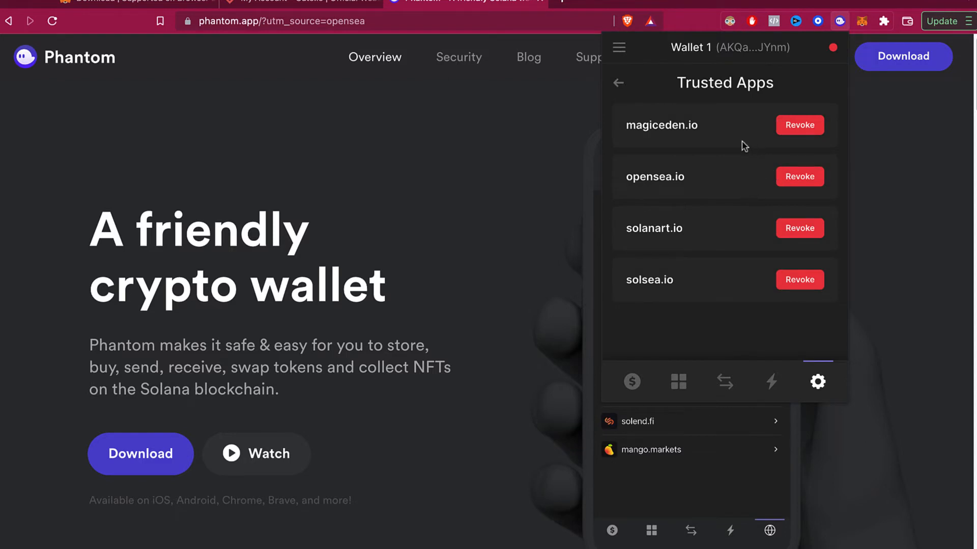
mouse_move(707, 279)
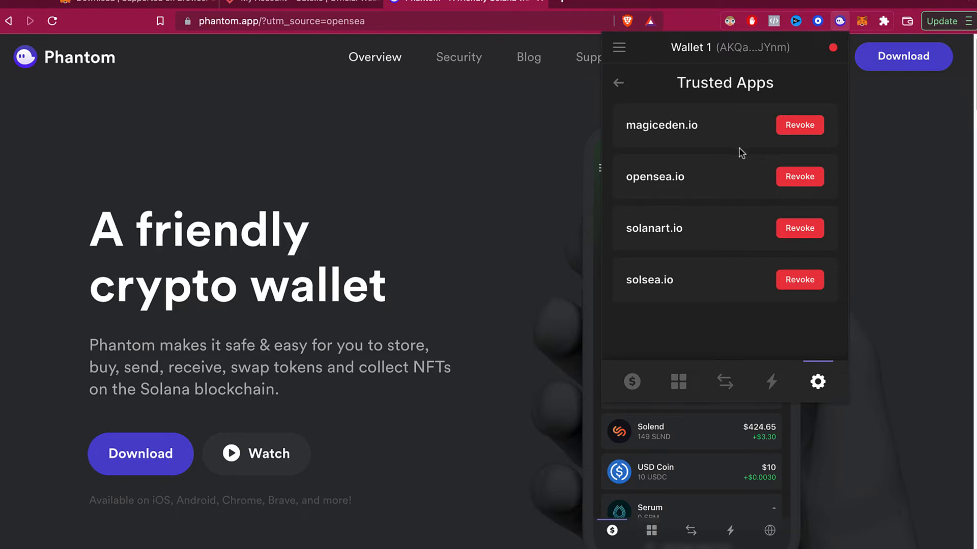
mouse_move(688, 170)
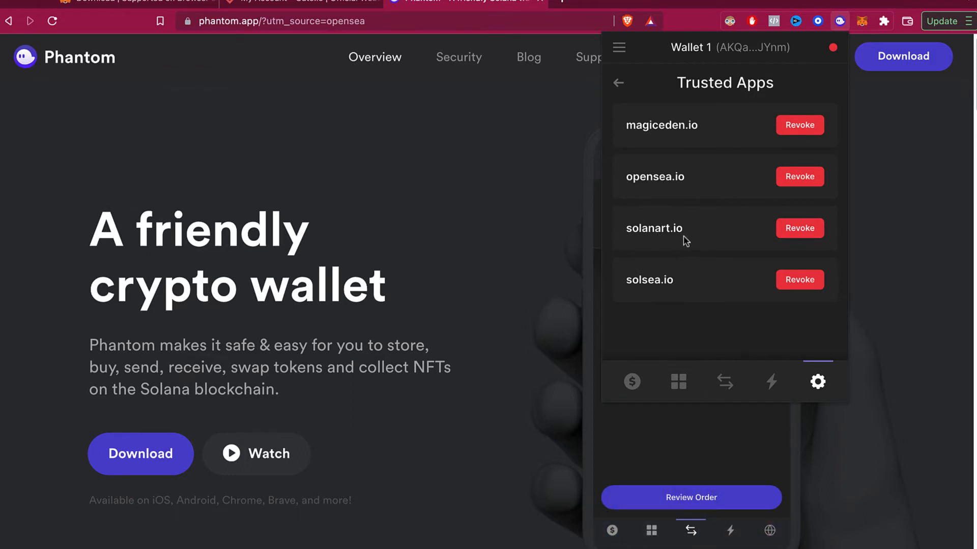
mouse_move(810, 235)
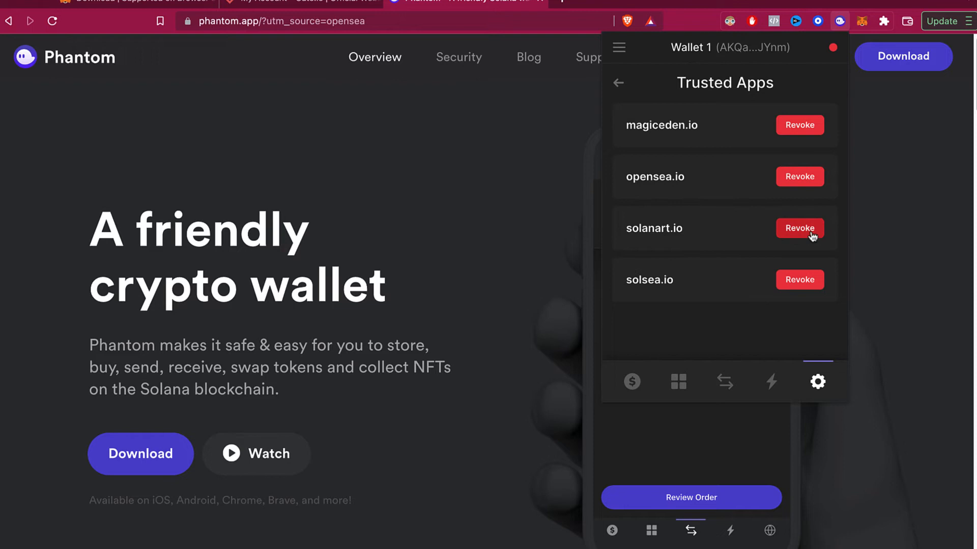
- Revoke solanart.io's wallet access, then begin connecting a wallet on Solanart
click(799, 228)
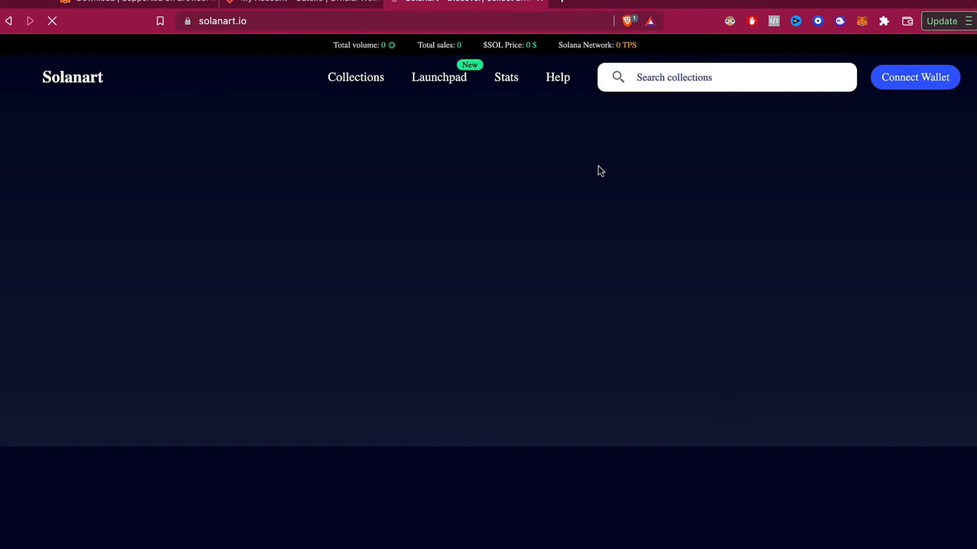
mouse_move(464, 51)
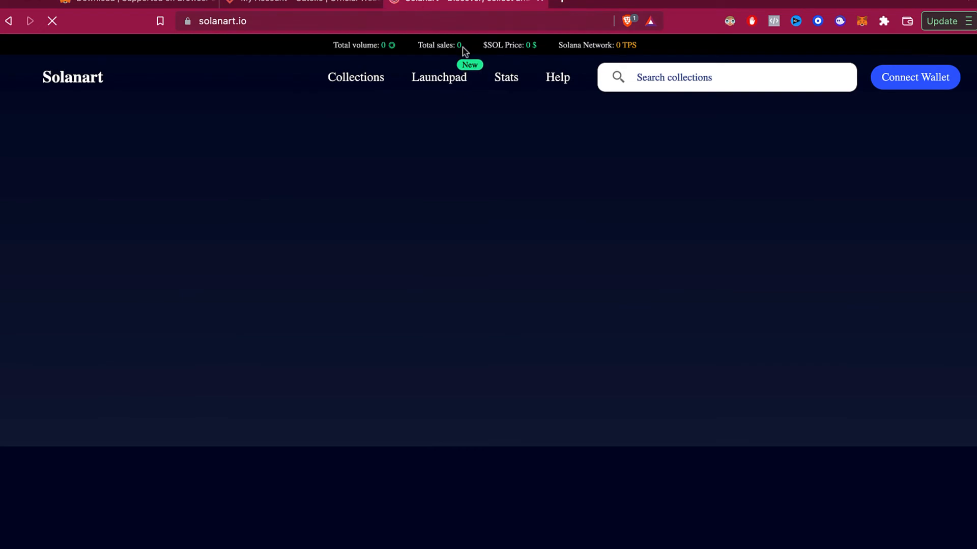
mouse_move(910, 87)
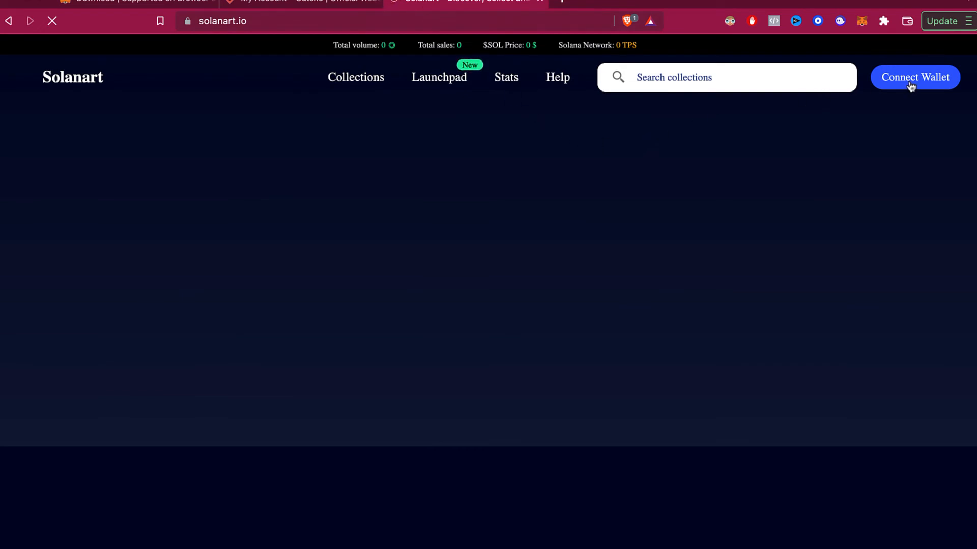
click(914, 78)
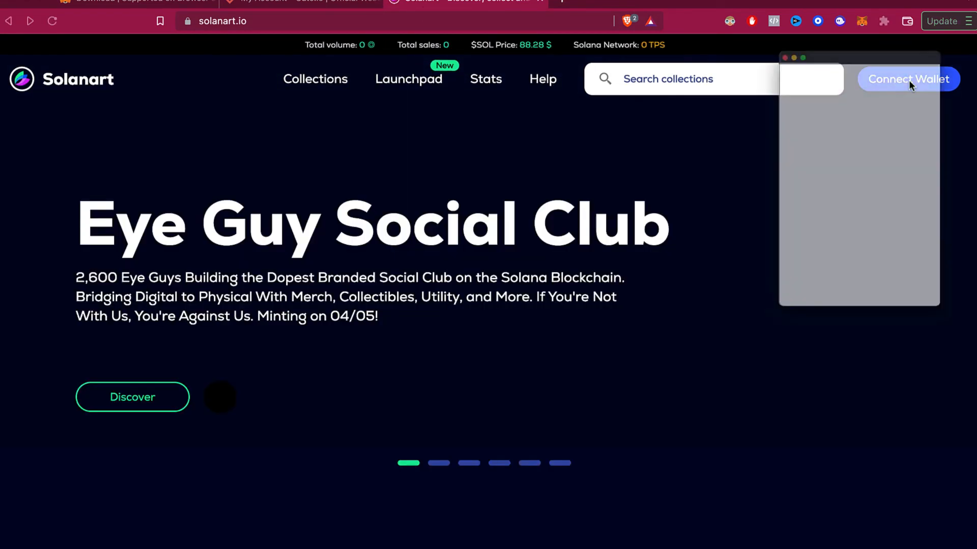
- Choose Phantom and approve the Solanart connection request
click(906, 78)
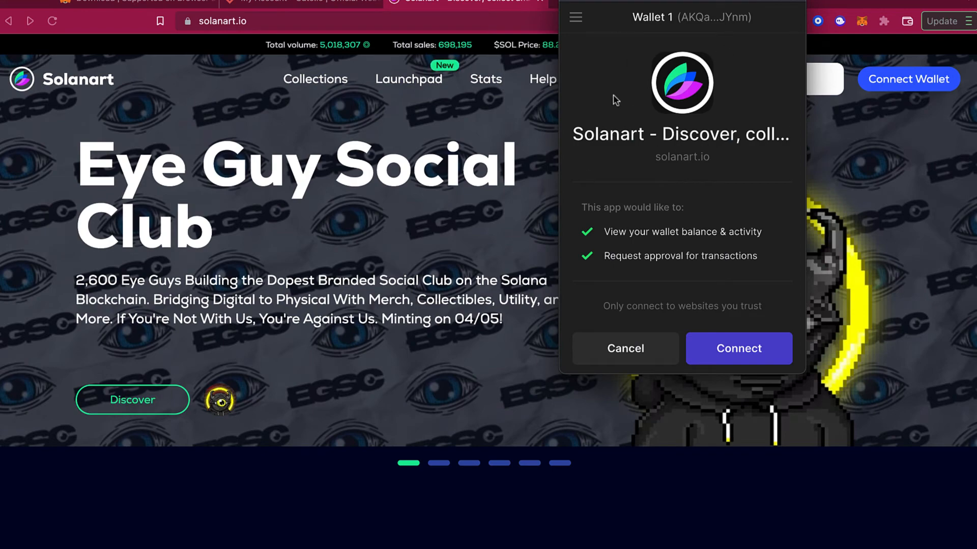
mouse_move(598, 240)
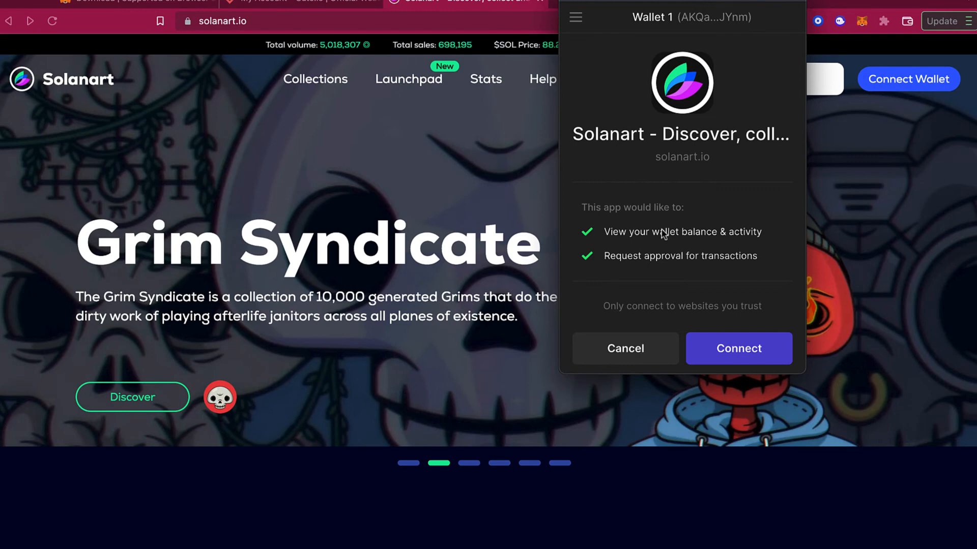
mouse_move(795, 251)
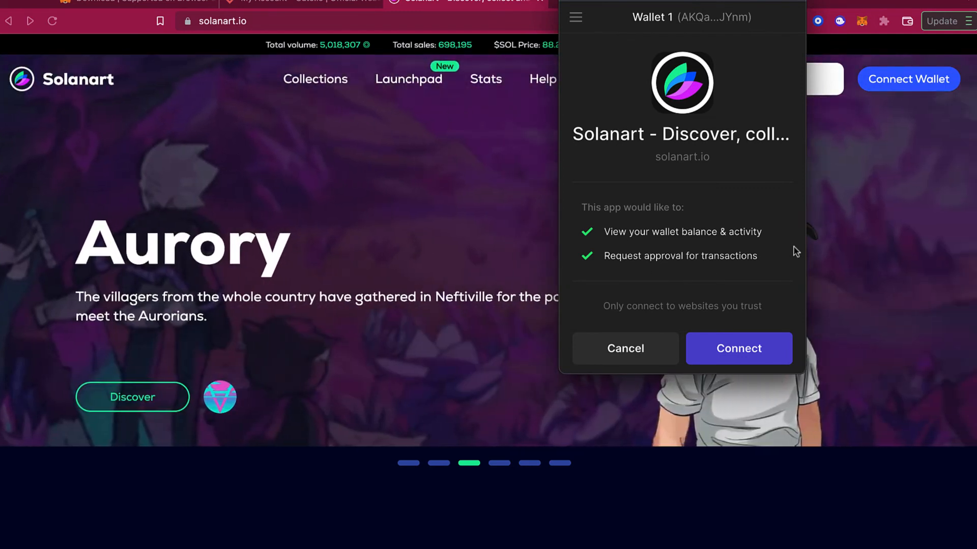
click(738, 348)
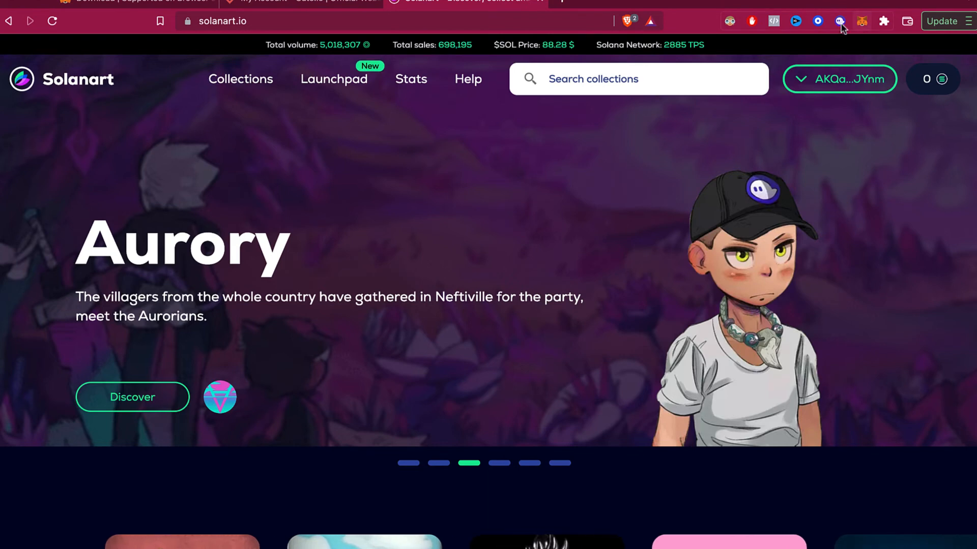
- Return to Phantom's Trusted Apps to confirm solanart.io is listed again
click(839, 20)
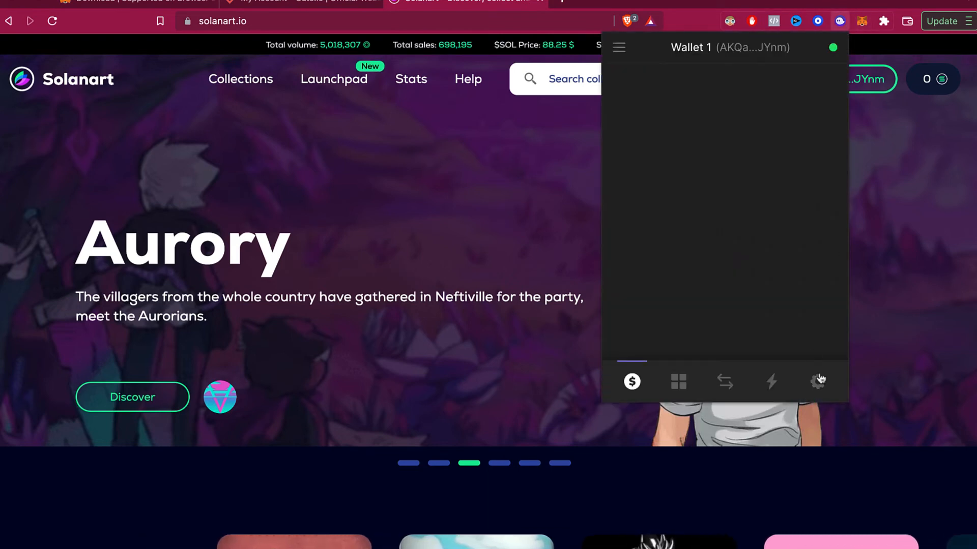
click(818, 382)
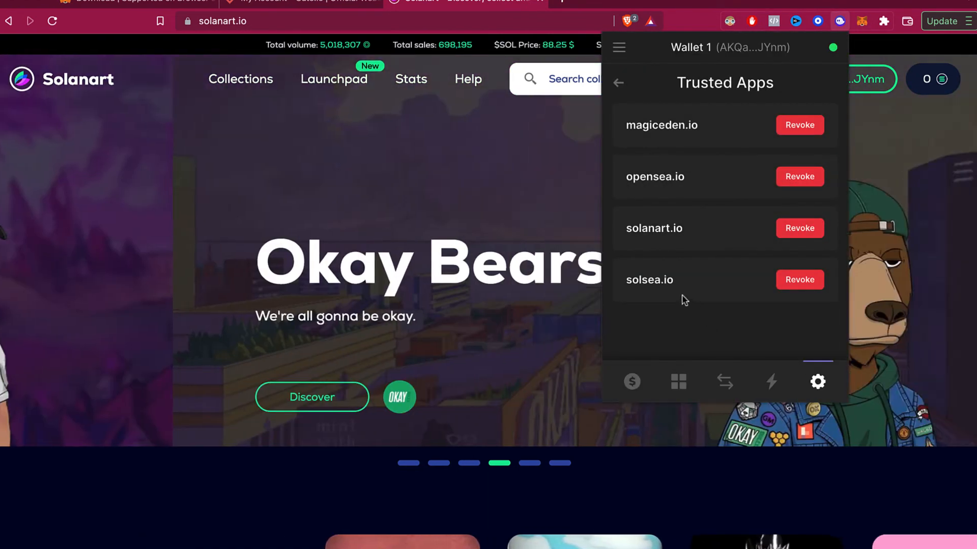